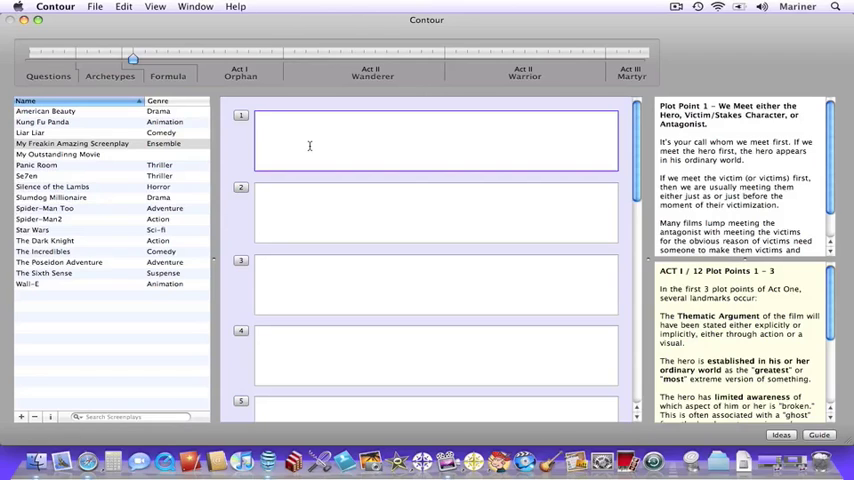
# - Move the outline timeline to Act II's empty Yes/No reversals 8–10 and their guide notes
pyautogui.click(260, 118)
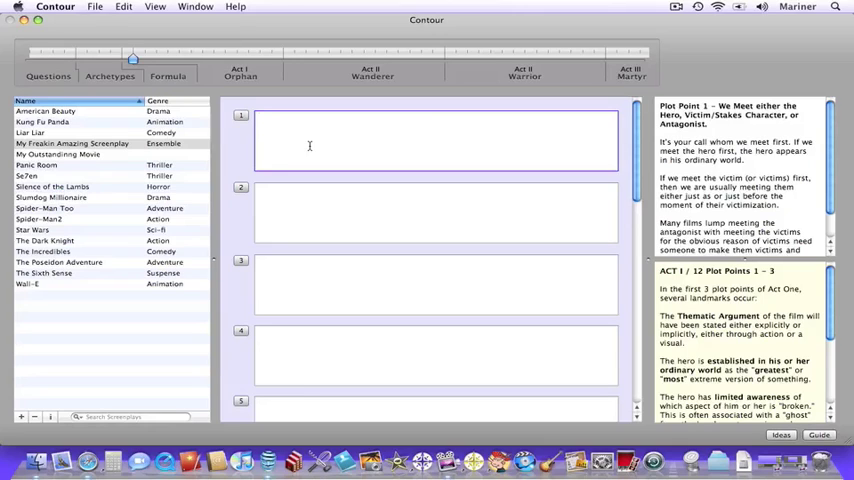
pyautogui.click(258, 118)
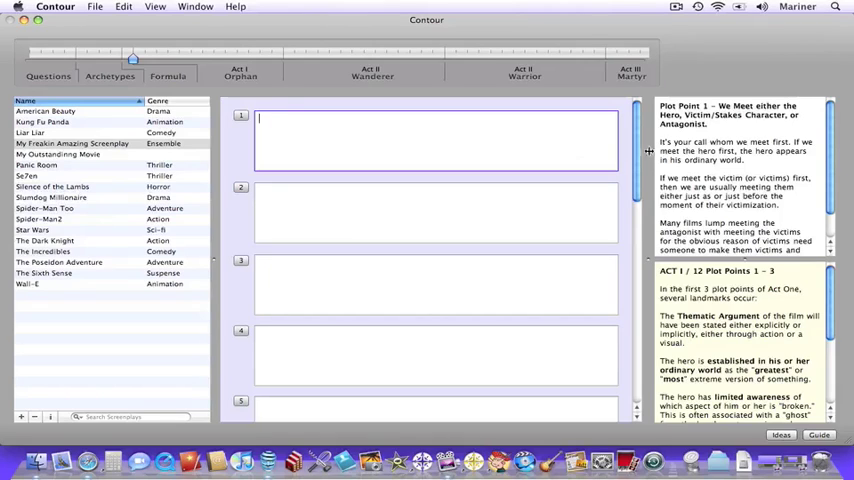
pyautogui.moveTo(650, 152)
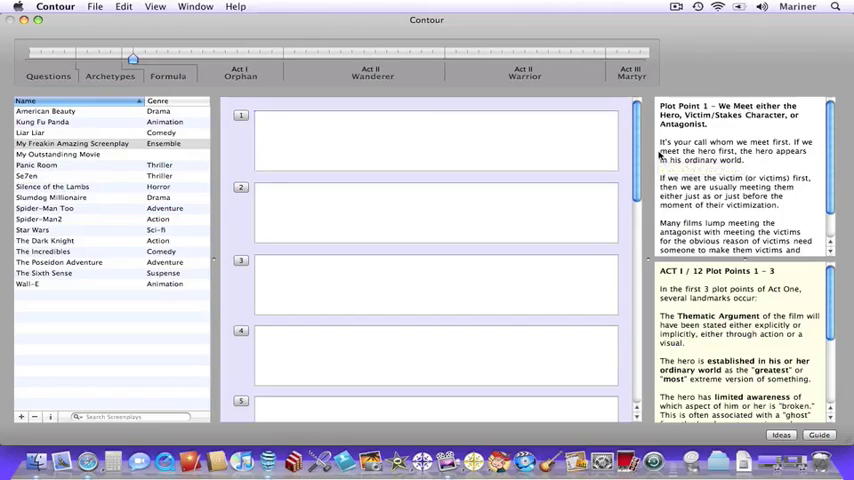
pyautogui.click(435, 212)
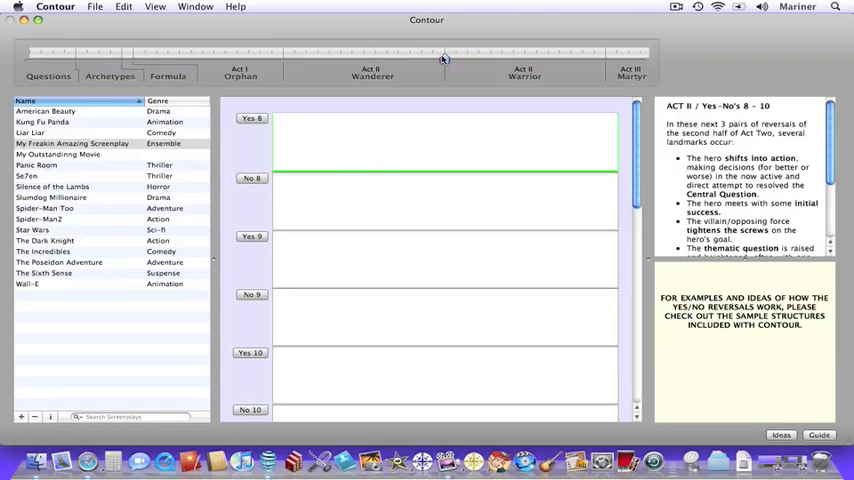
# - Jump the outline to Act III's Big Yes, No, Big No and Final Yes reversals
pyautogui.click(278, 120)
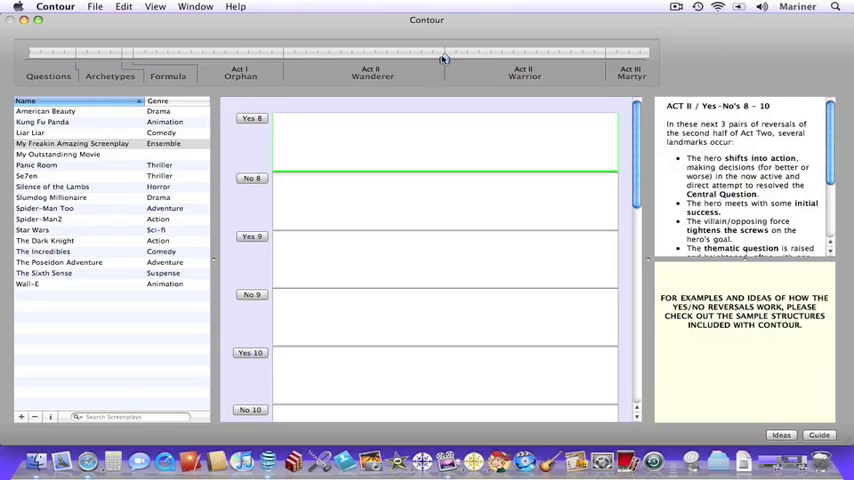
pyautogui.click(277, 120)
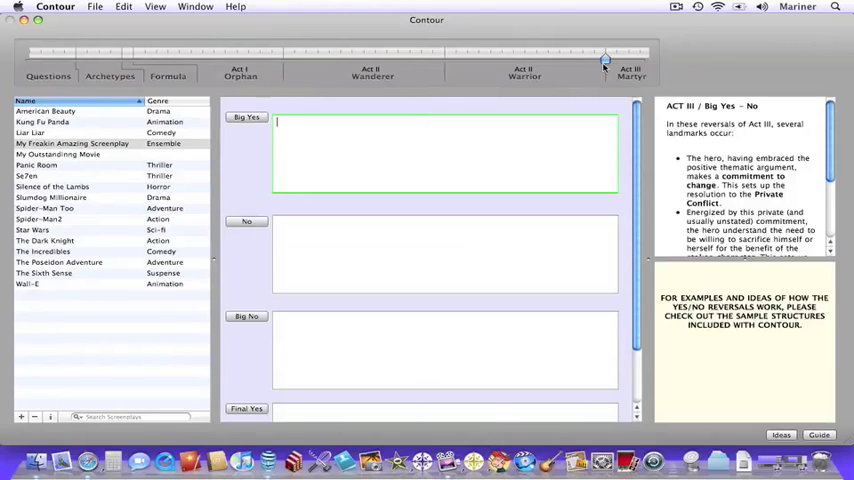
pyautogui.moveTo(501, 159)
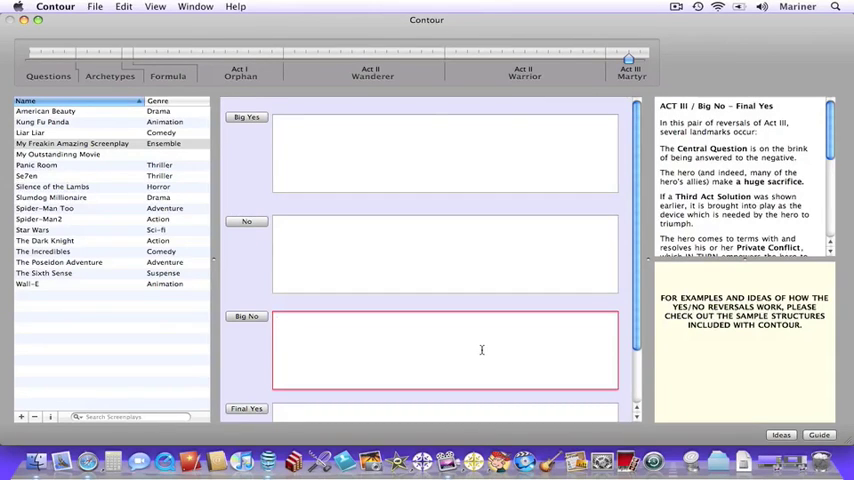
# - Scroll the outline on to the Big No and Final Yes guide notes
pyautogui.scroll(-3)
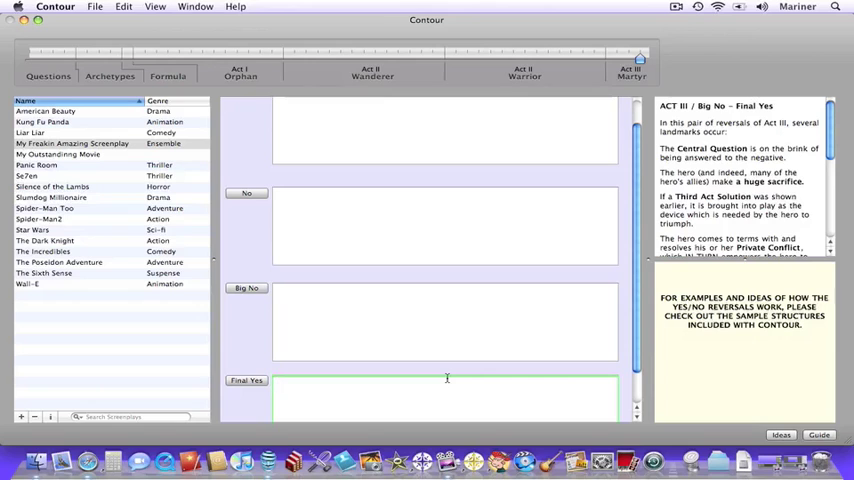
# - Put the cursor in the empty Final Yes beat box at the end of Act III
pyautogui.click(447, 390)
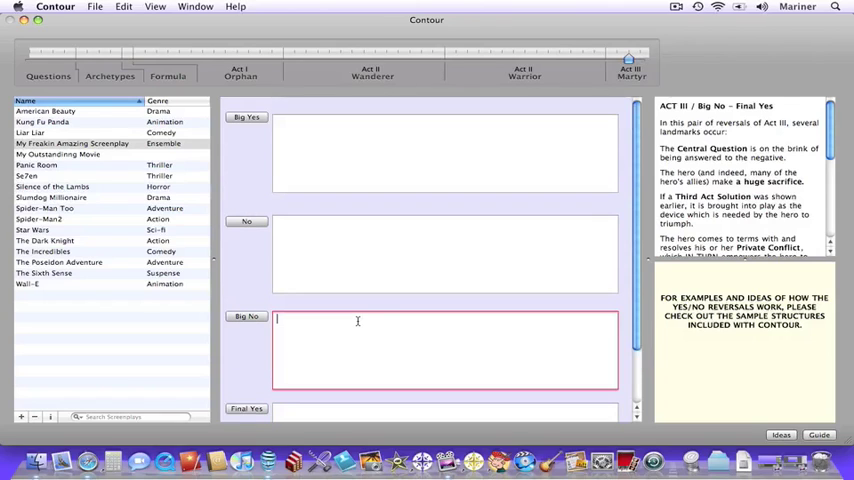
pyautogui.moveTo(675, 380)
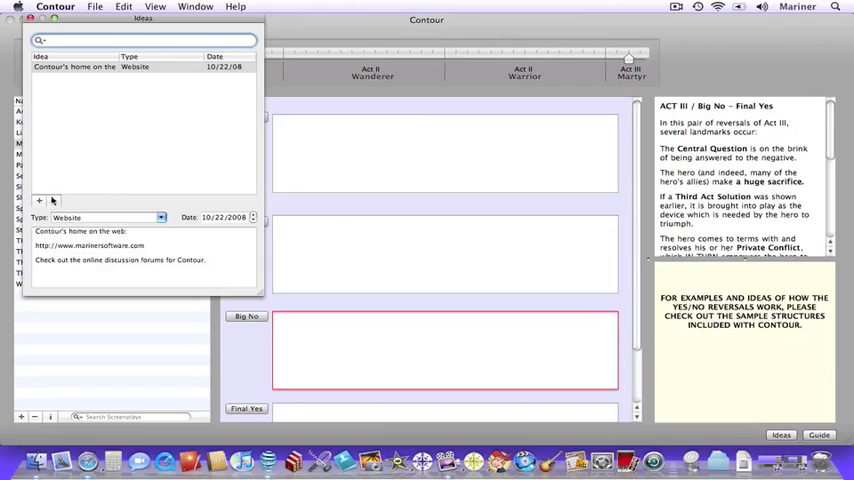
# - Add a Character idea: 'Wolfie - a guy born under a full moon who isn't a werewolf.'
pyautogui.click(38, 202)
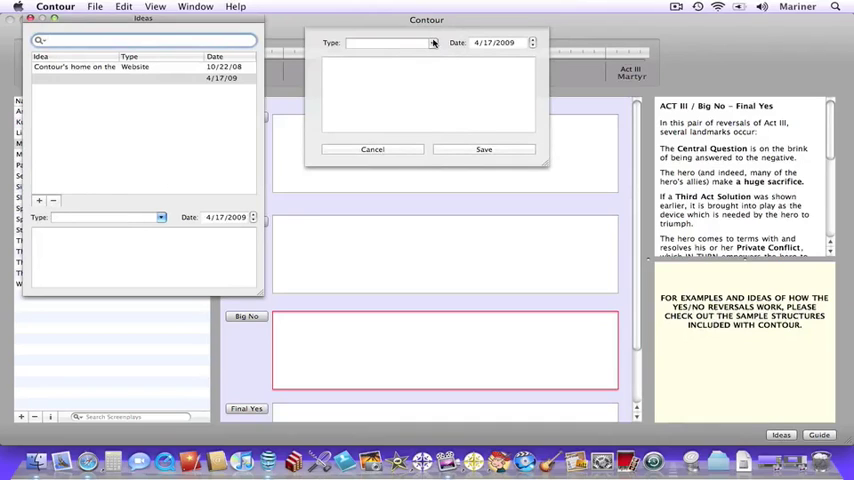
pyautogui.click(431, 42)
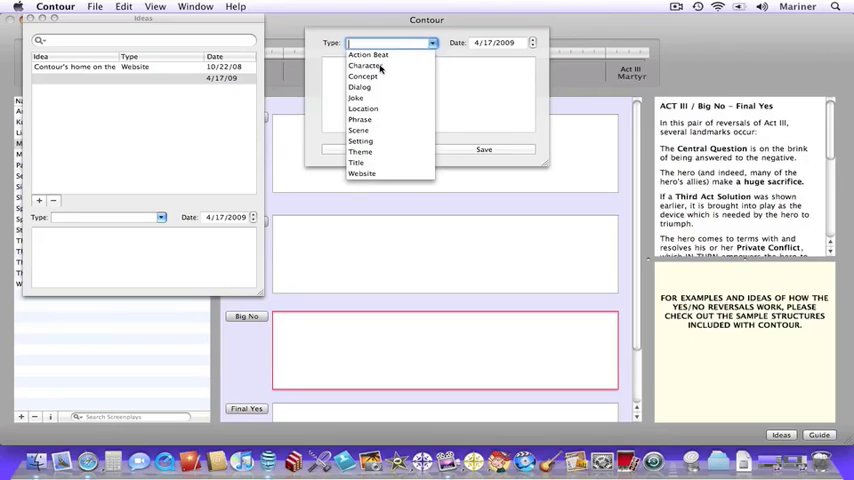
pyautogui.click(366, 65)
pyautogui.write("Wolfie - a guy born under a full moon who isn't a")
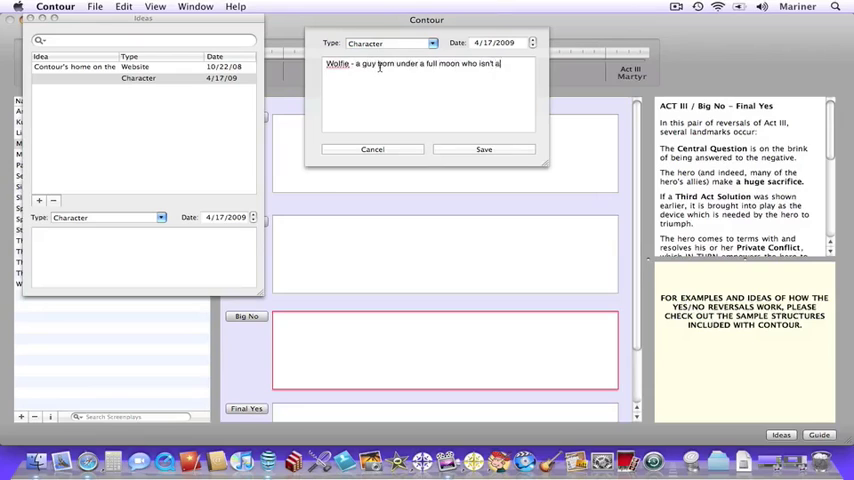
pyautogui.write('werewolf.')
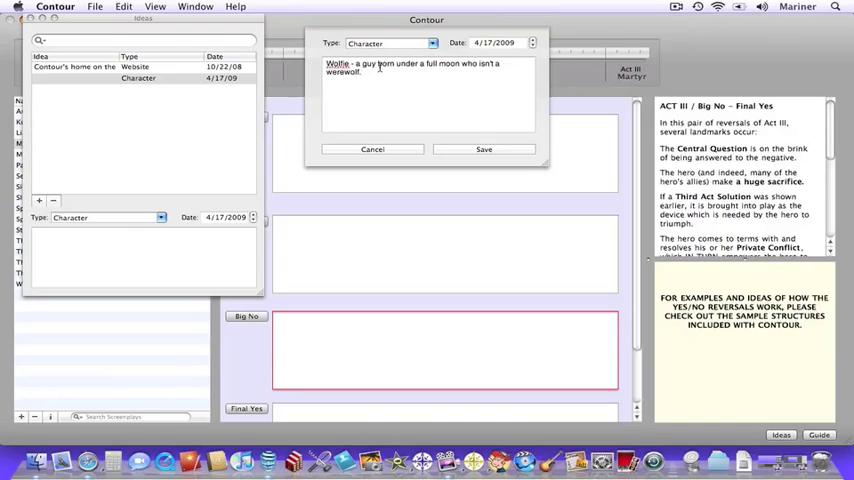
# - Save the Wolfie character idea and select it in the Ideas list
pyautogui.click(484, 149)
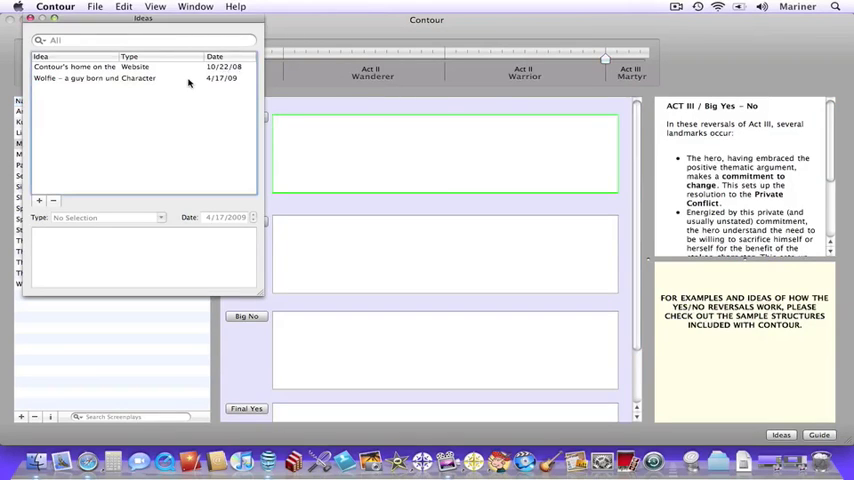
pyautogui.click(95, 78)
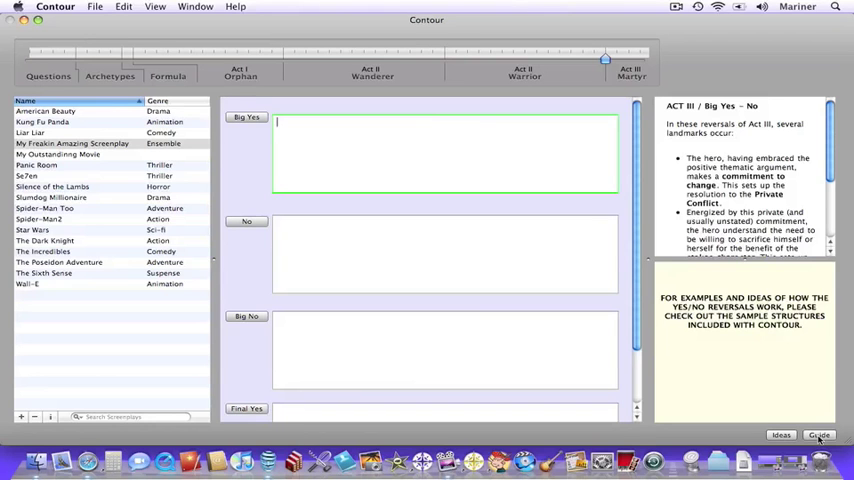
# - Show the Guide window listing the Act I story sections with page ranges
pyautogui.click(818, 434)
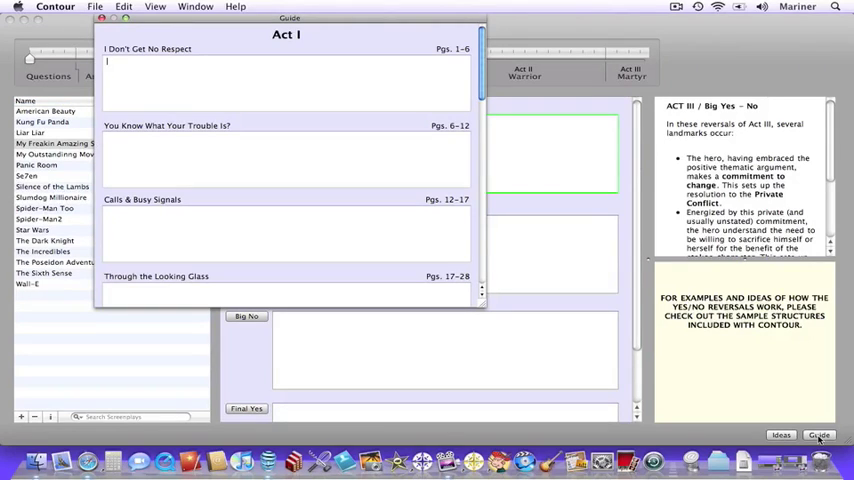
pyautogui.click(818, 434)
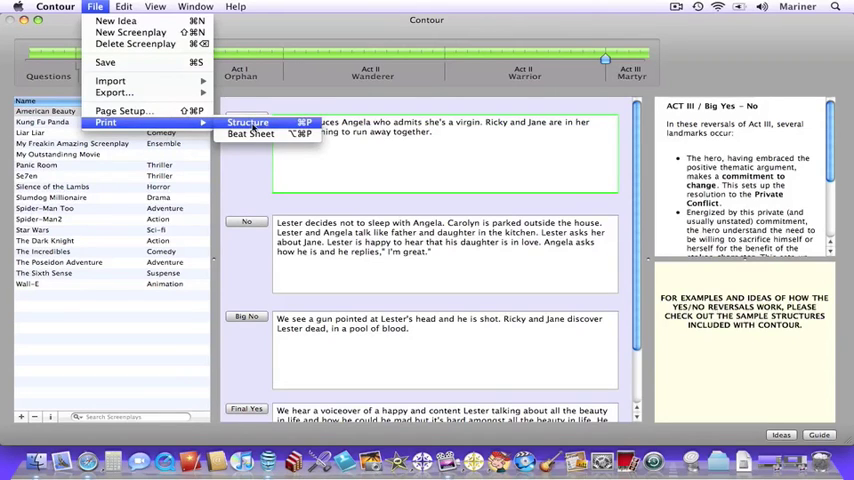
pyautogui.moveTo(251, 133)
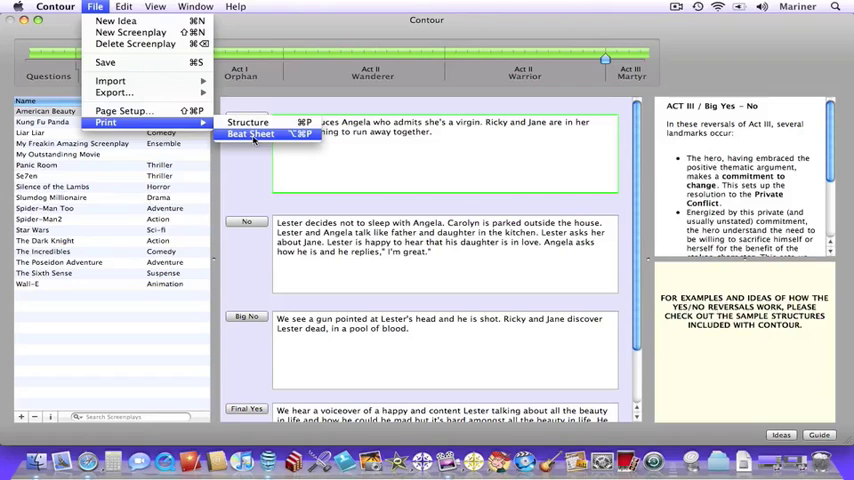
pyautogui.moveTo(332, 150)
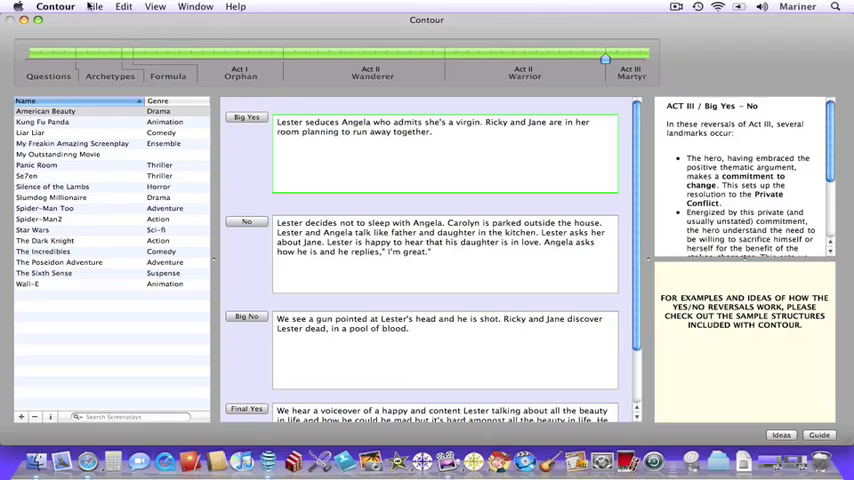
# - Bring up the File menu to browse its Import and Export submenus
pyautogui.click(94, 6)
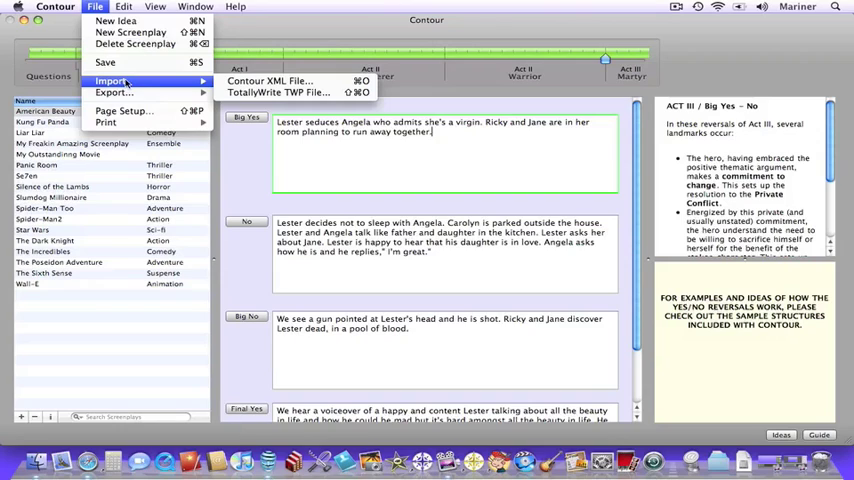
pyautogui.moveTo(114, 92)
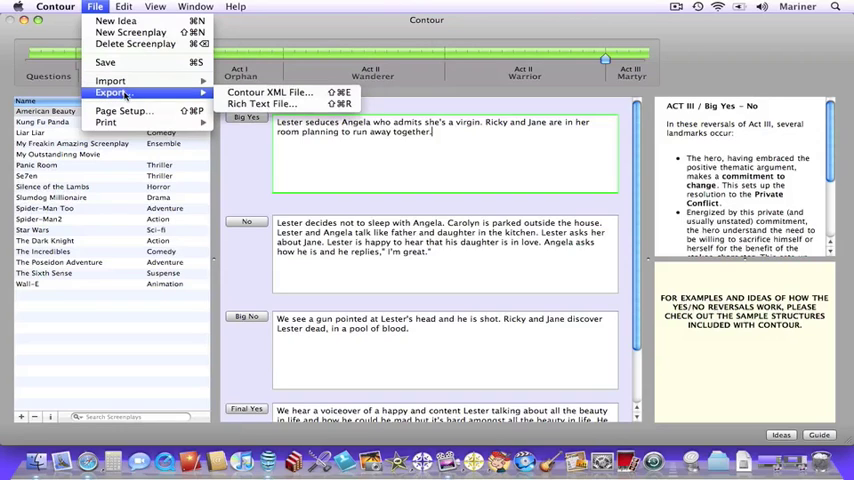